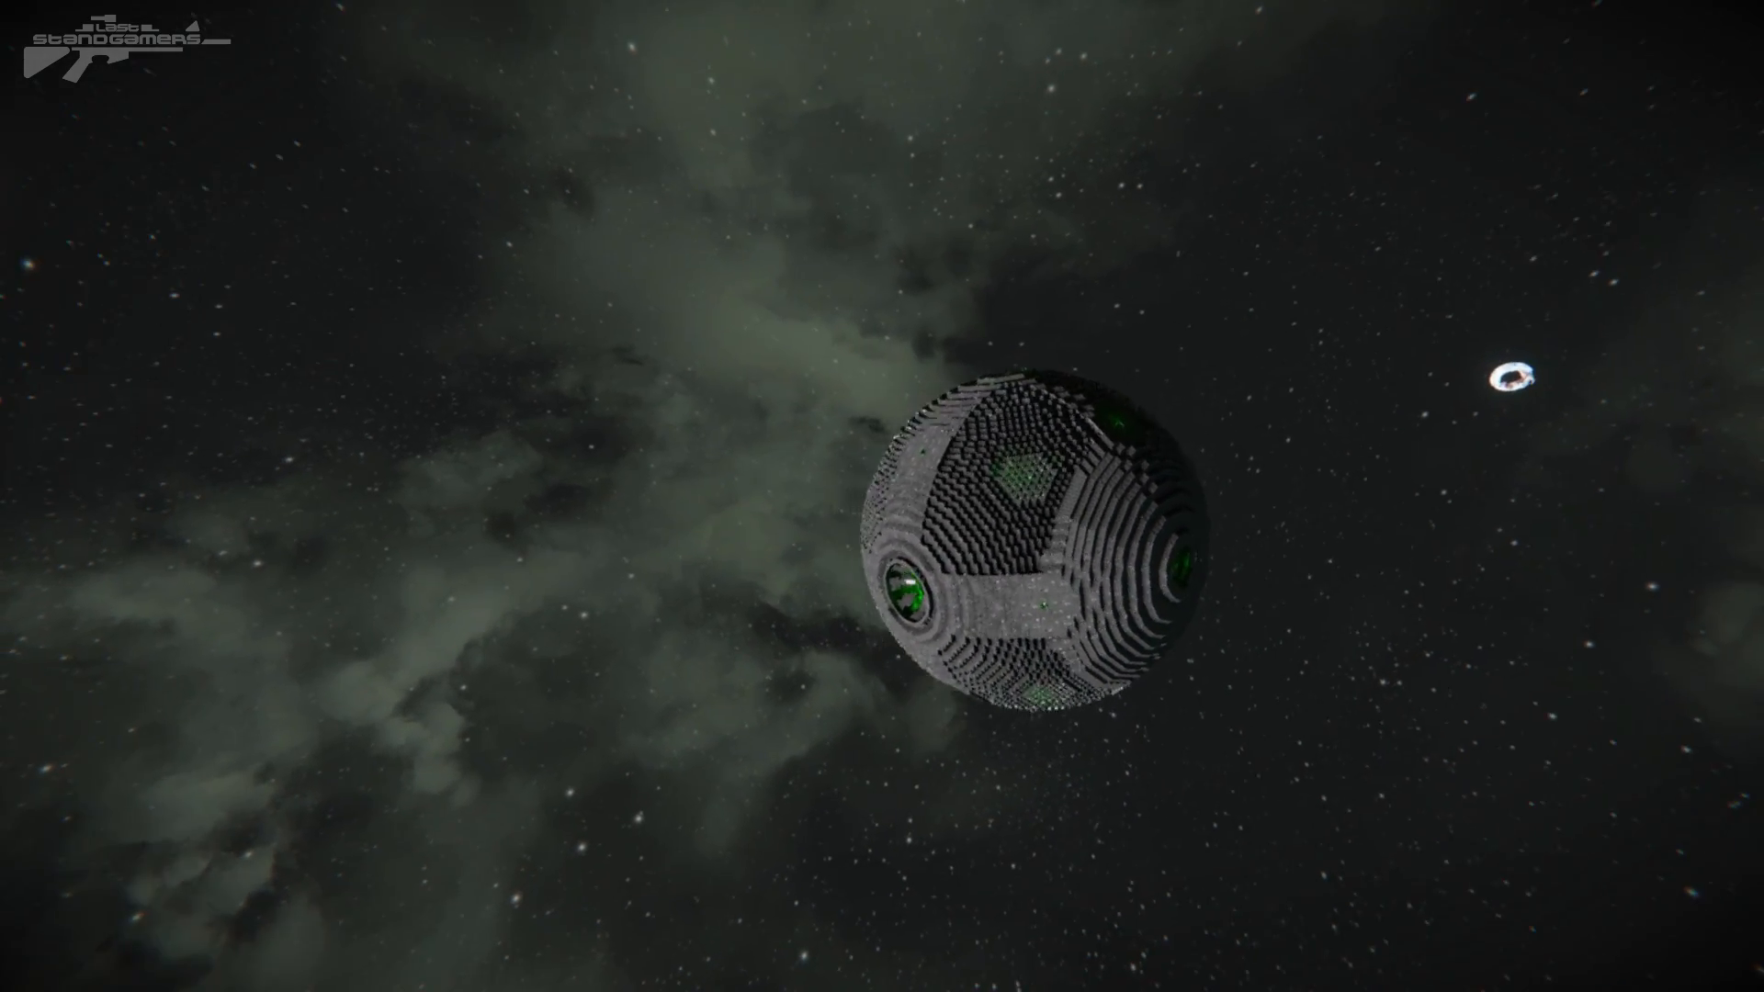
Copy the spherical green-lit ship's blueprint while filming its exterior against the starfield
key(ctrl+c)
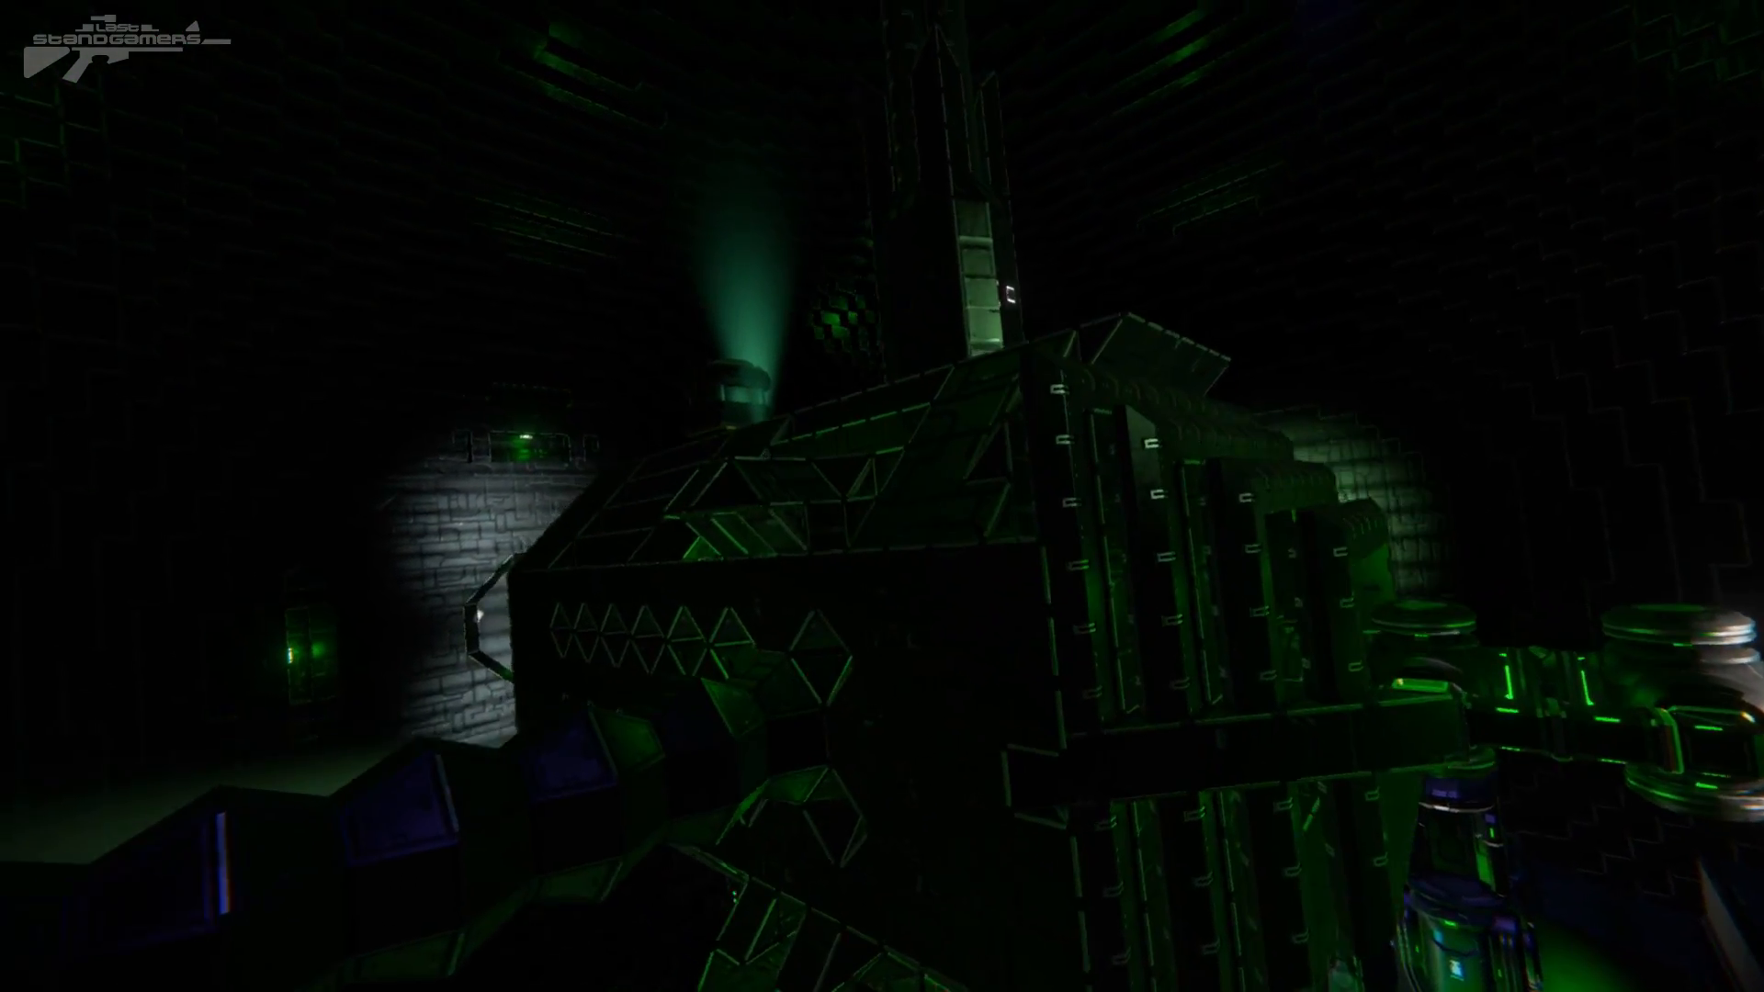
mouse_move(882, 496)
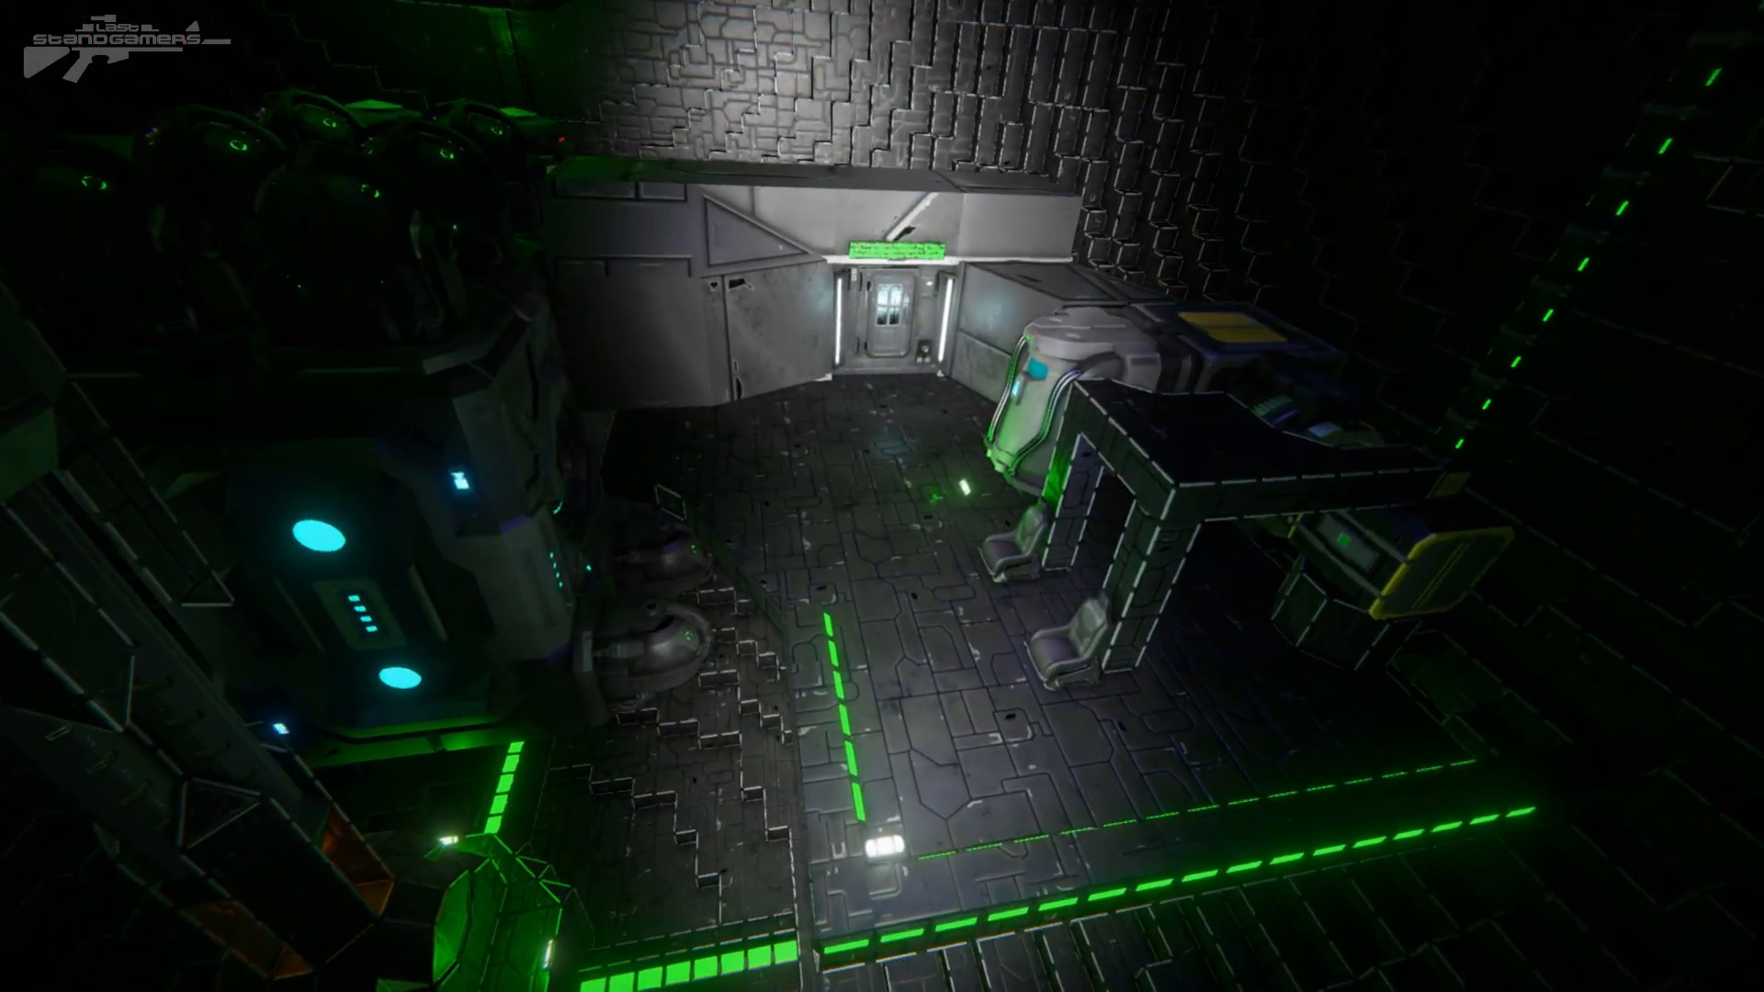
mouse_move(882, 496)
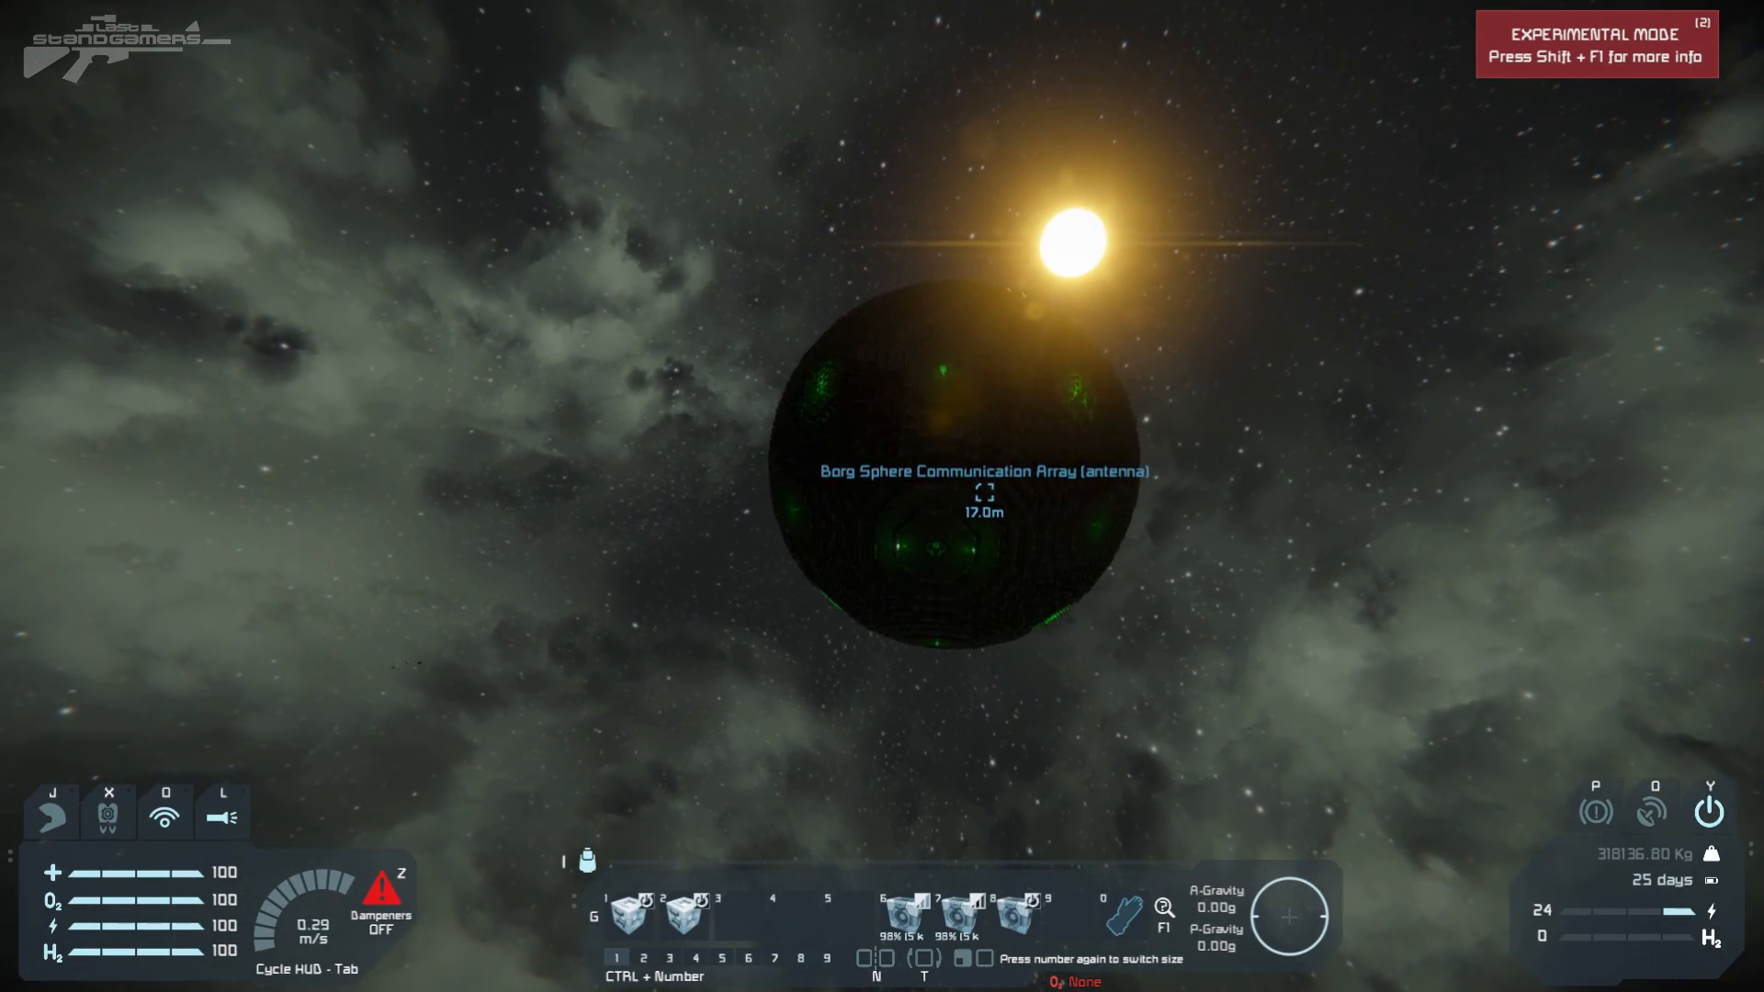
Attempt a jump; it is refused since the jump drive is only 8.58% charged
key(J)
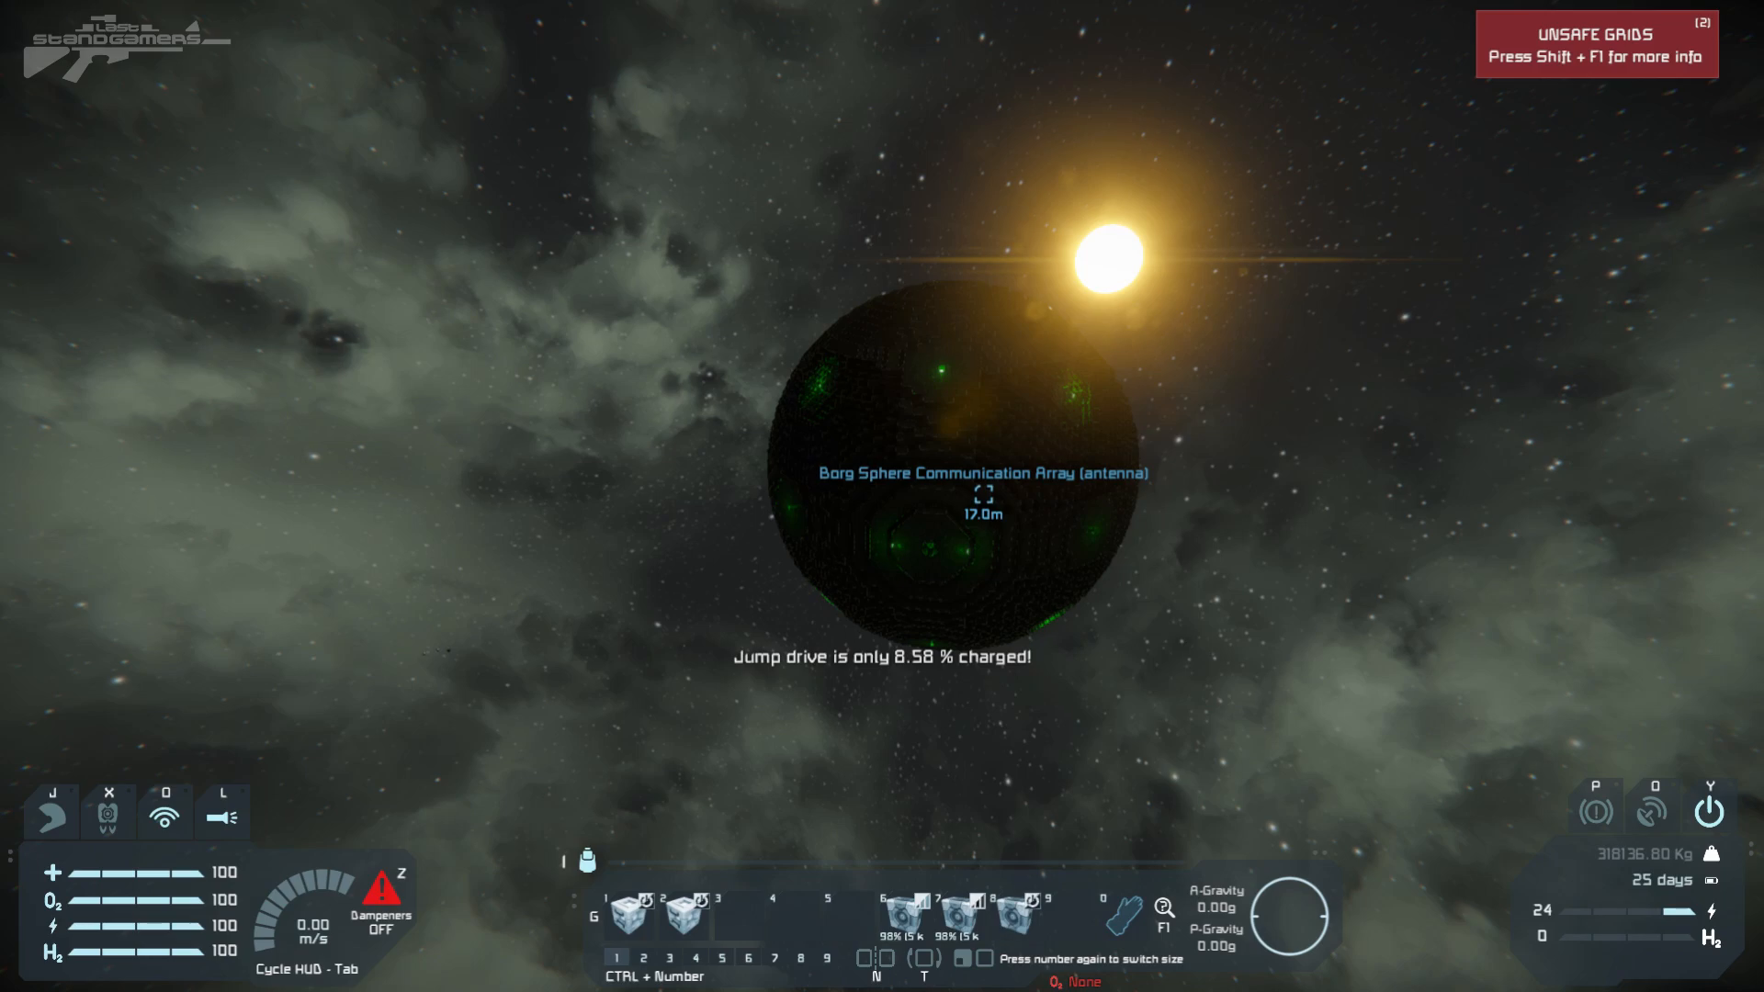